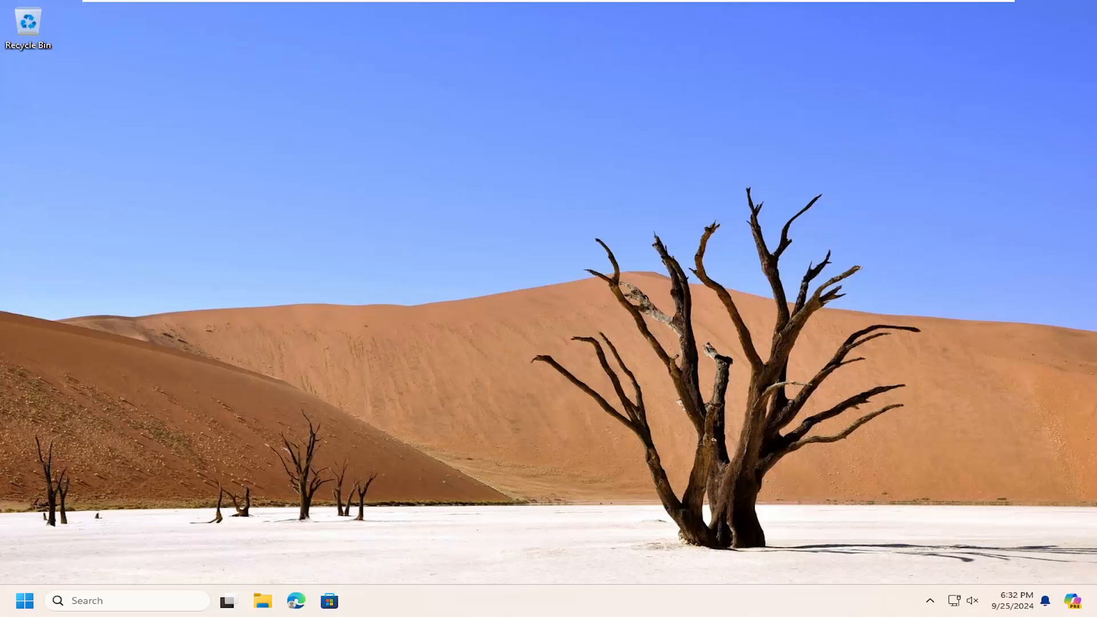
mouse_move(438, 277)
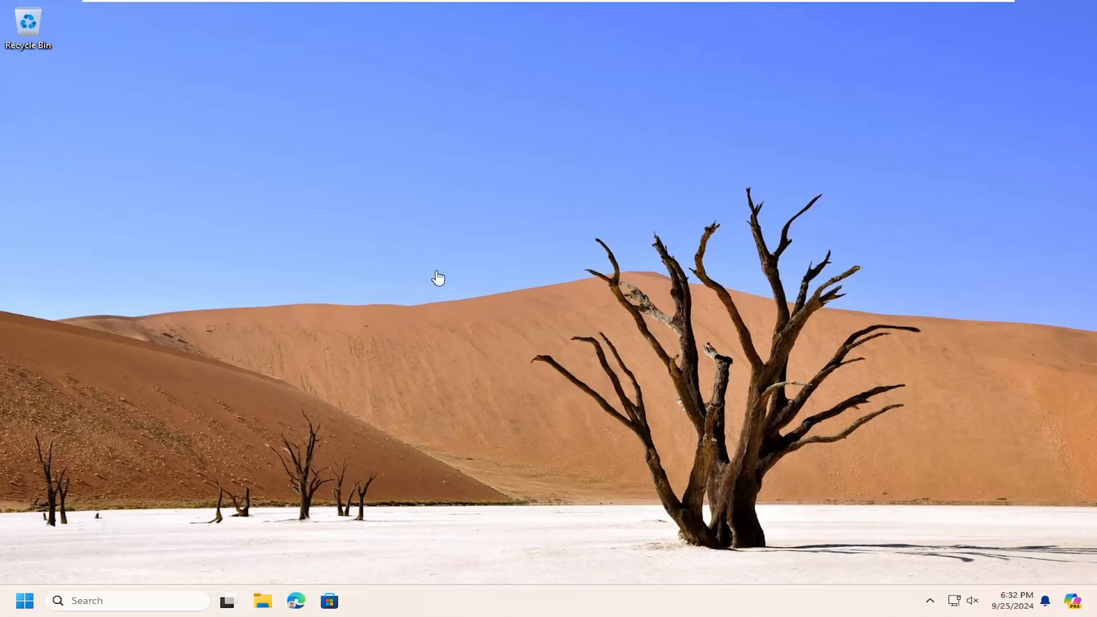
Find the troubleshoot settings from Start search and show Other troubleshooters.
click(25, 600)
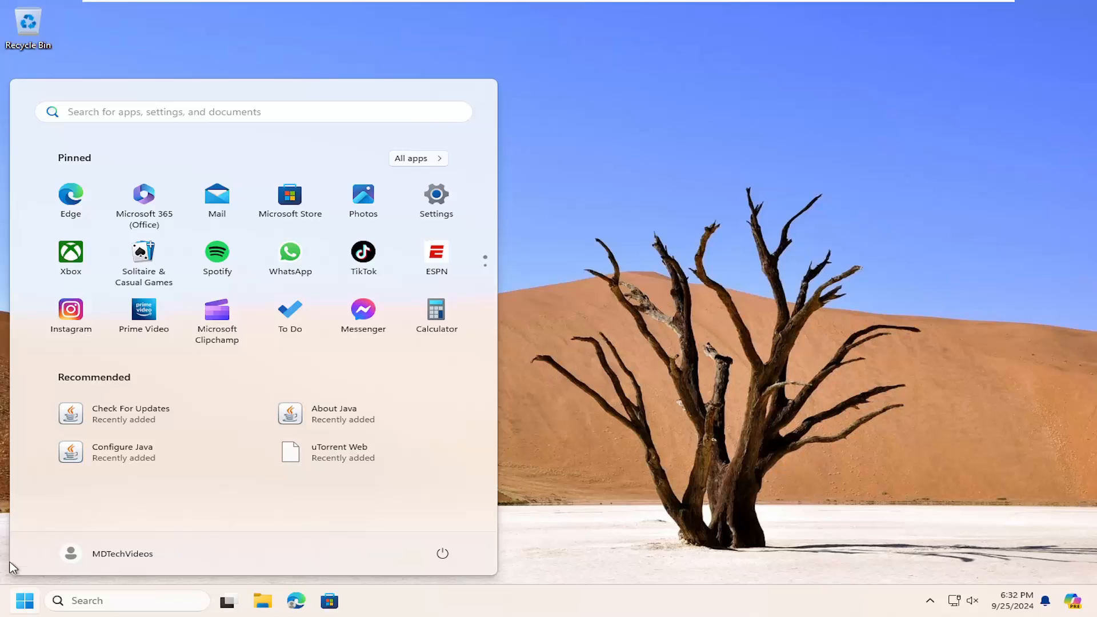
text(troubleshoot settings)
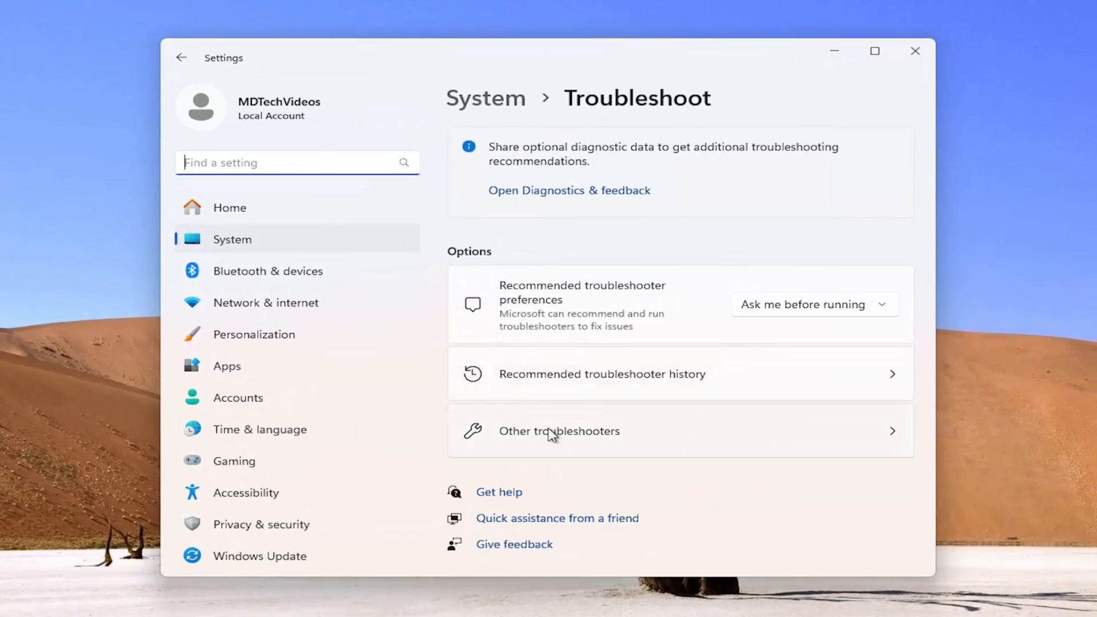
click(559, 431)
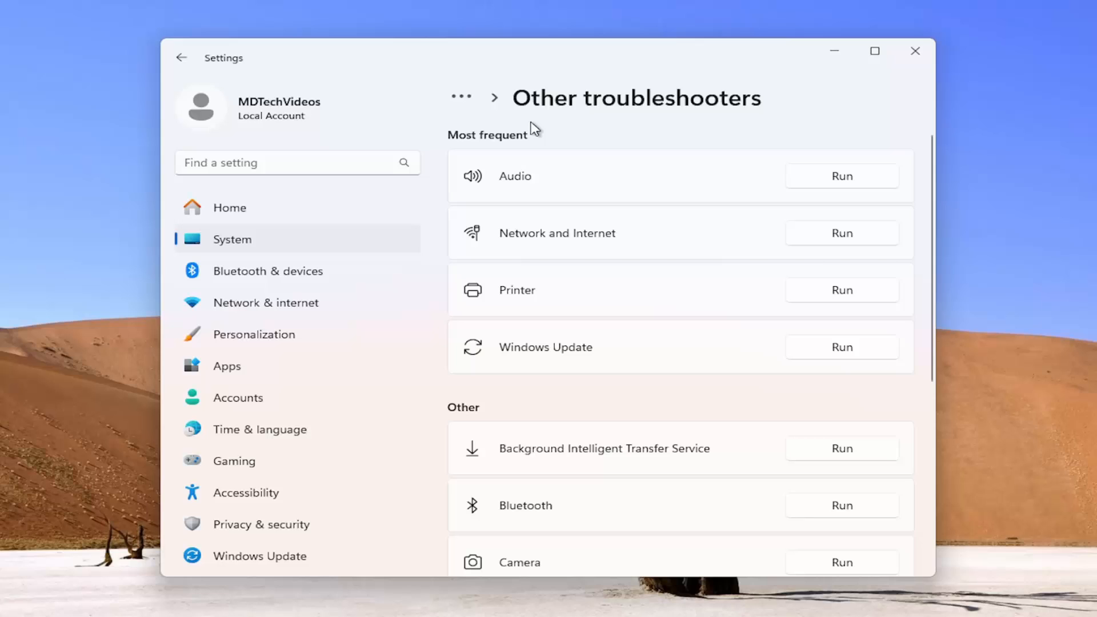
Run the Windows Update troubleshooter to completion, dismiss its results and close Settings.
click(842, 347)
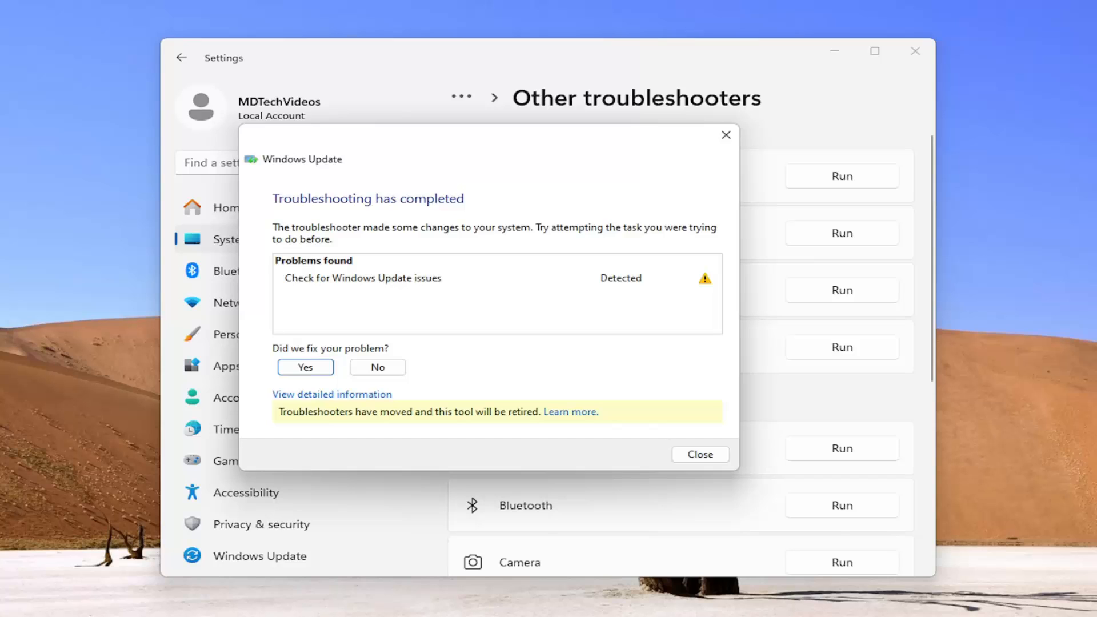
mouse_move(593, 456)
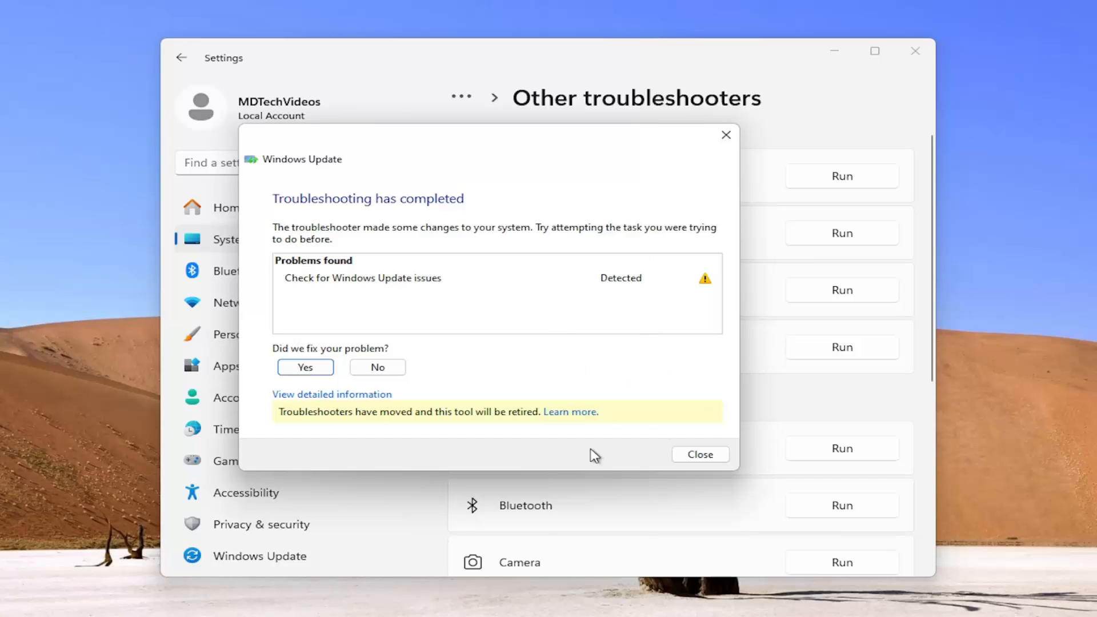
click(700, 454)
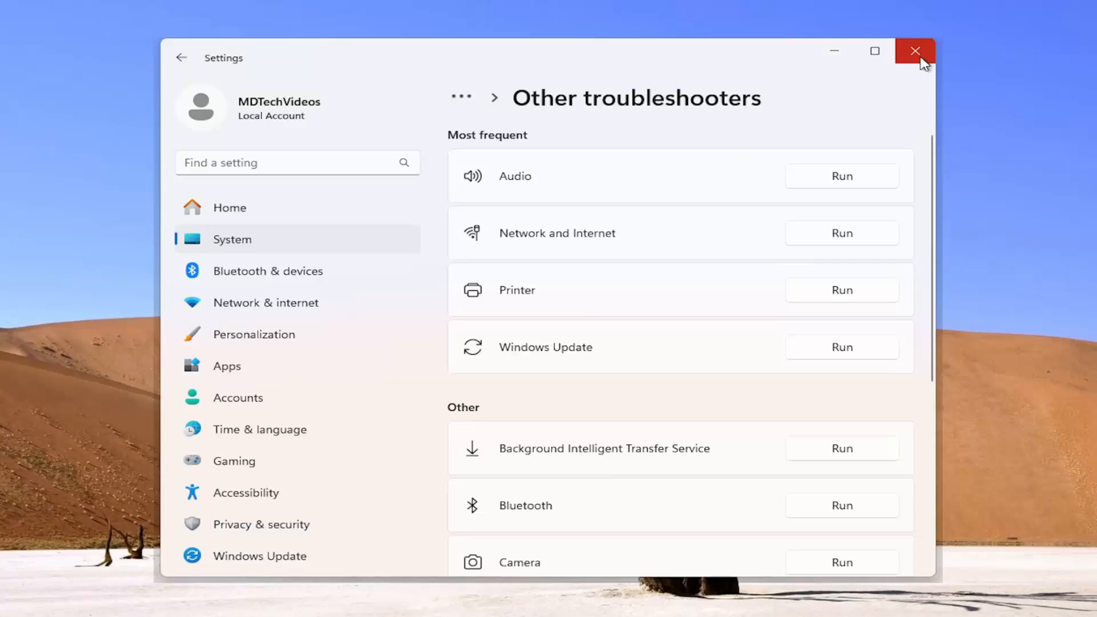
click(914, 52)
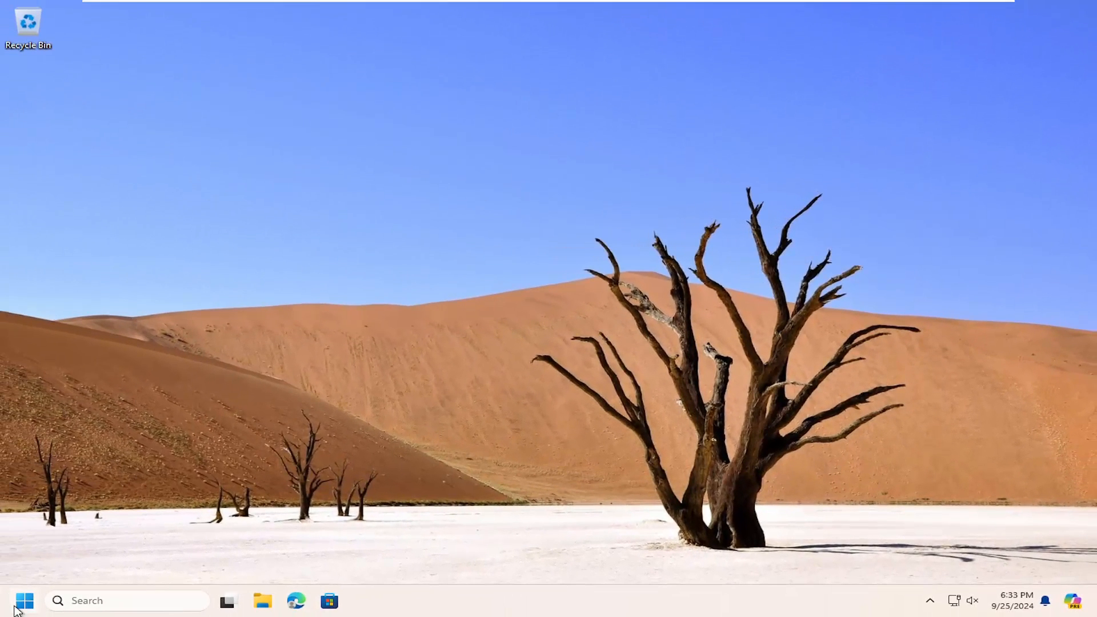
Launch Command Prompt as administrator from Start search, confirming the UAC prompt.
text(cmd)
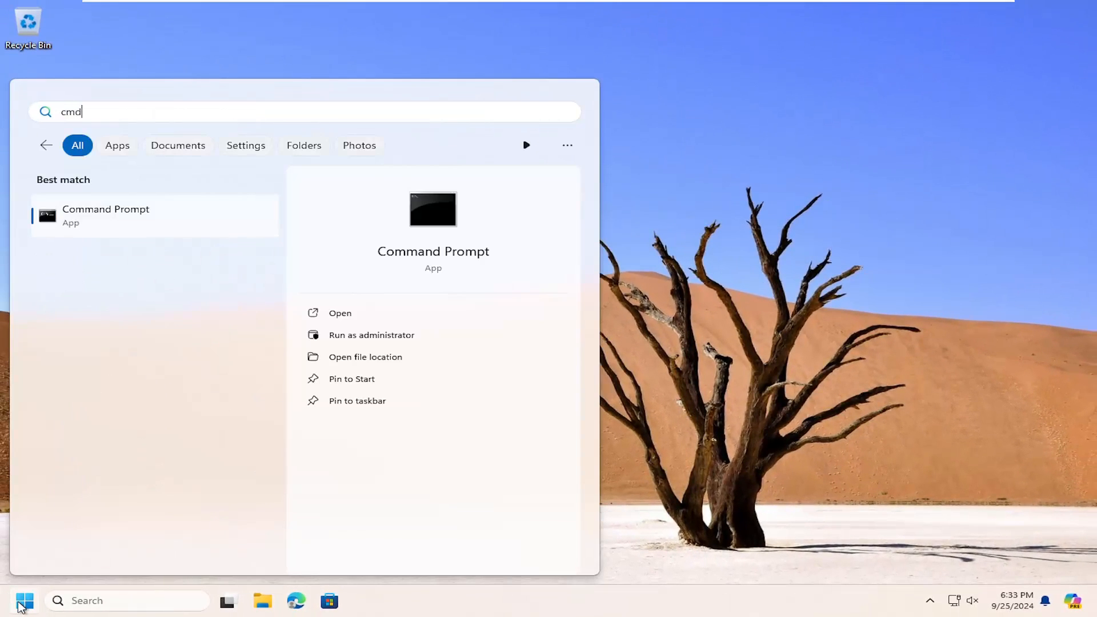
mouse_move(104, 221)
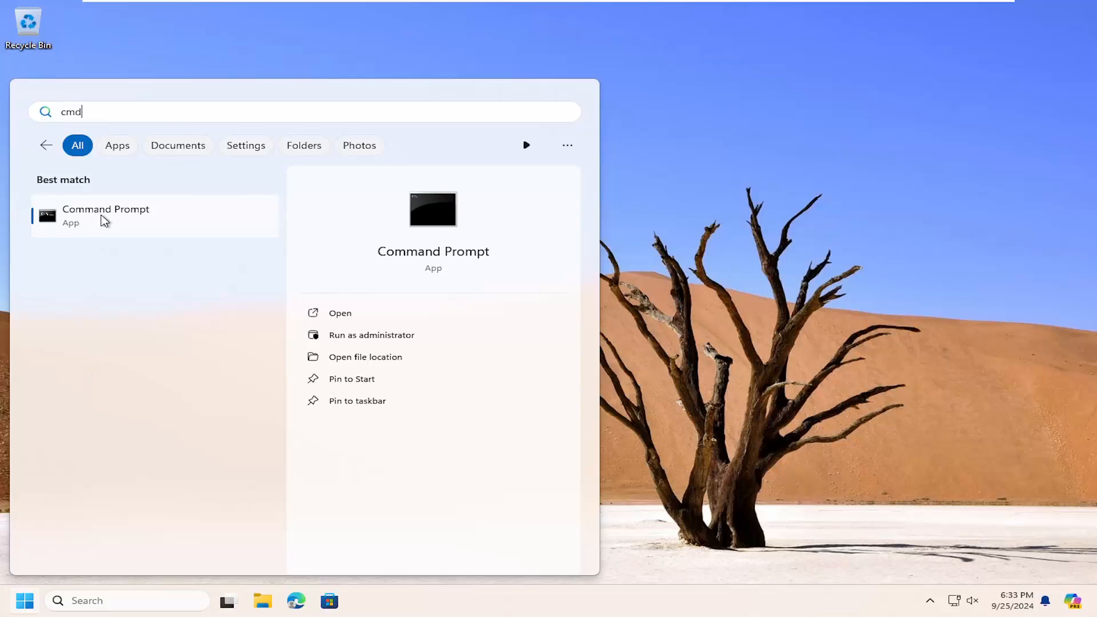
right_click(105, 214)
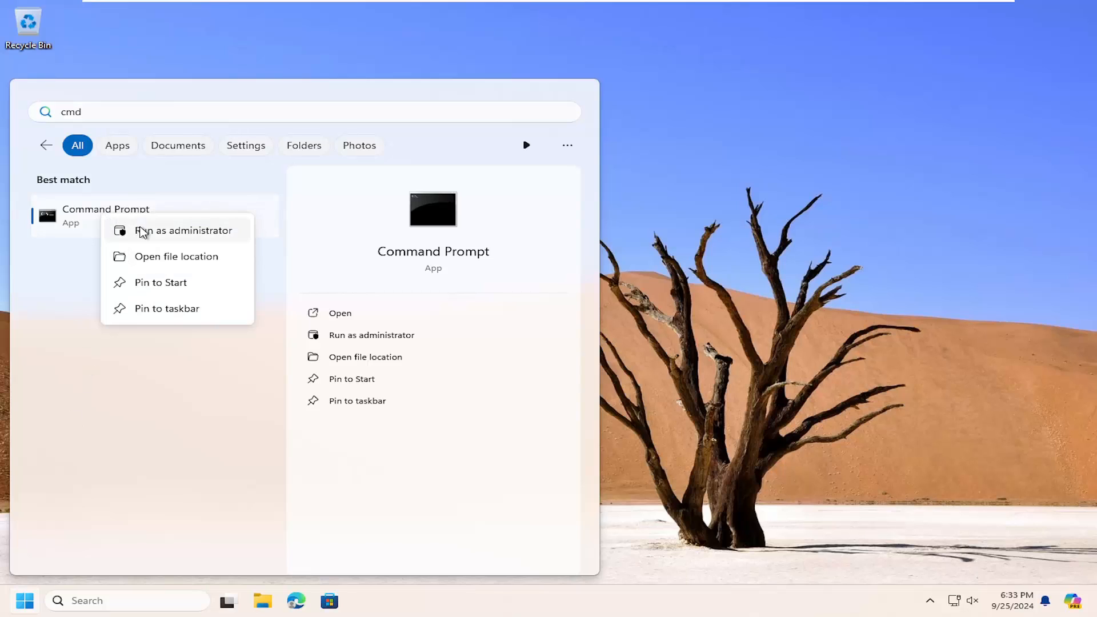
click(184, 229)
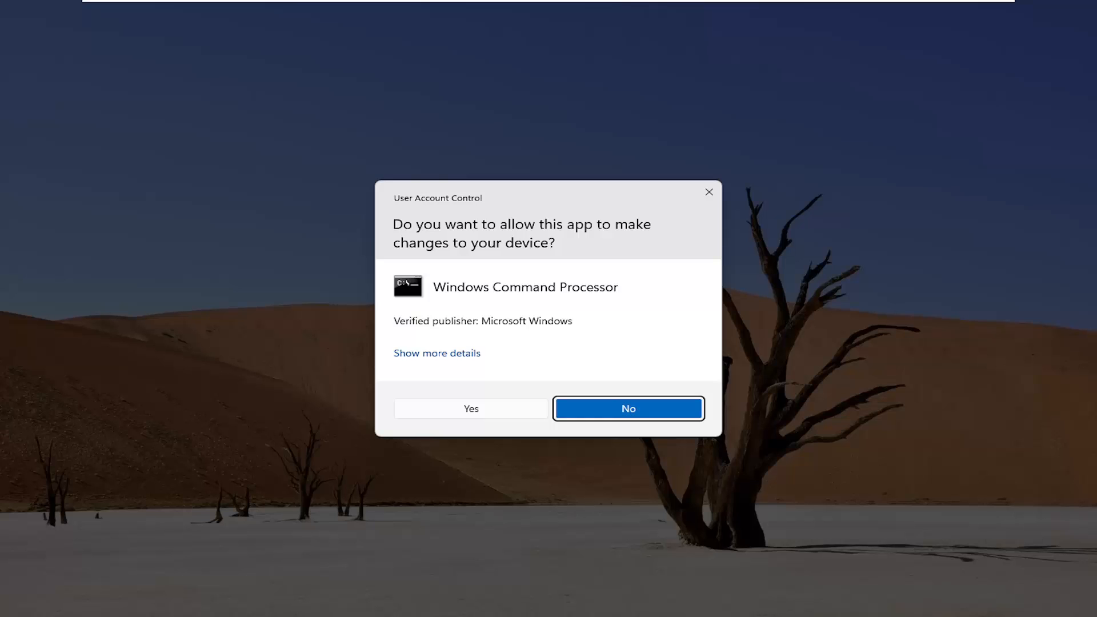
click(471, 408)
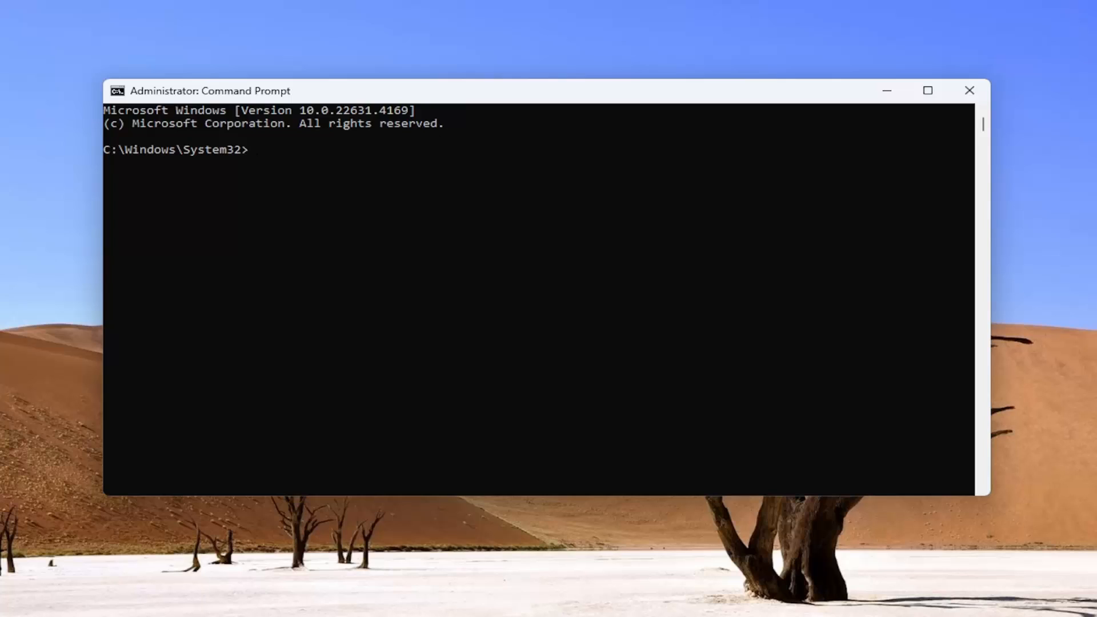
mouse_move(586, 95)
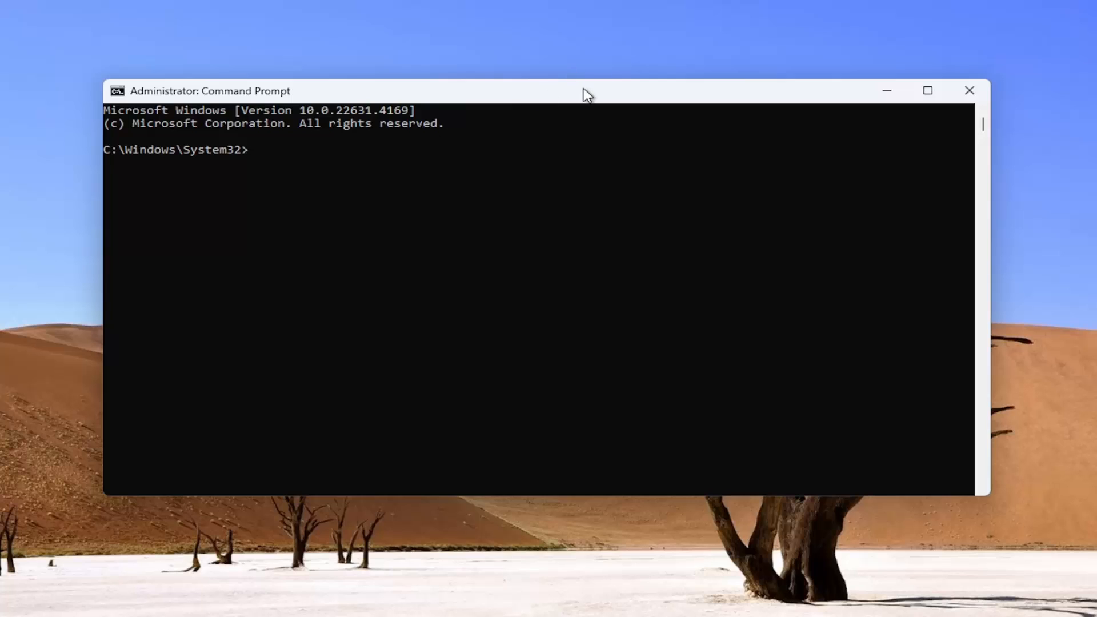
Run Dism /Online /Cleanup-Image /RestoreHealth until the restore completes successfully.
right_click(587, 91)
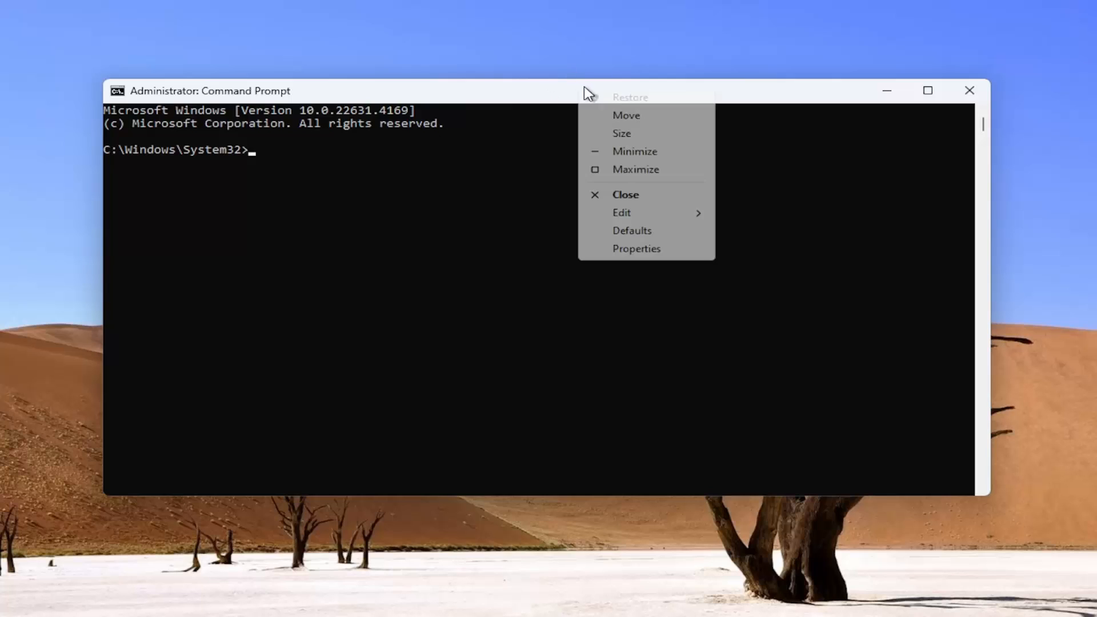
text(Dism /Online /Cleanup-Image /RestoreHealth)
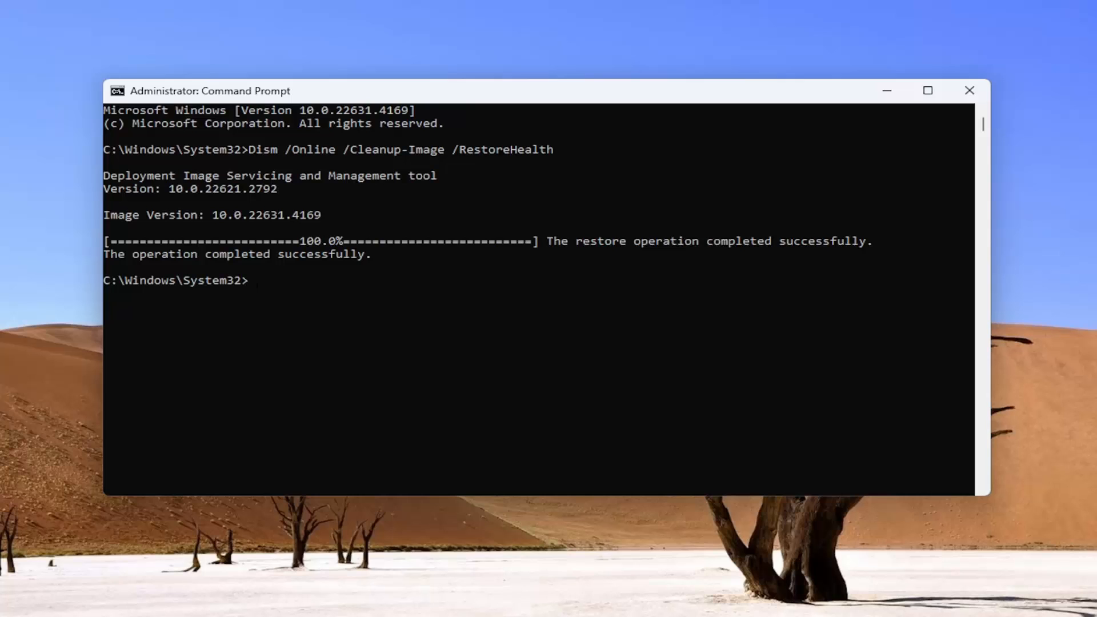
mouse_move(534, 96)
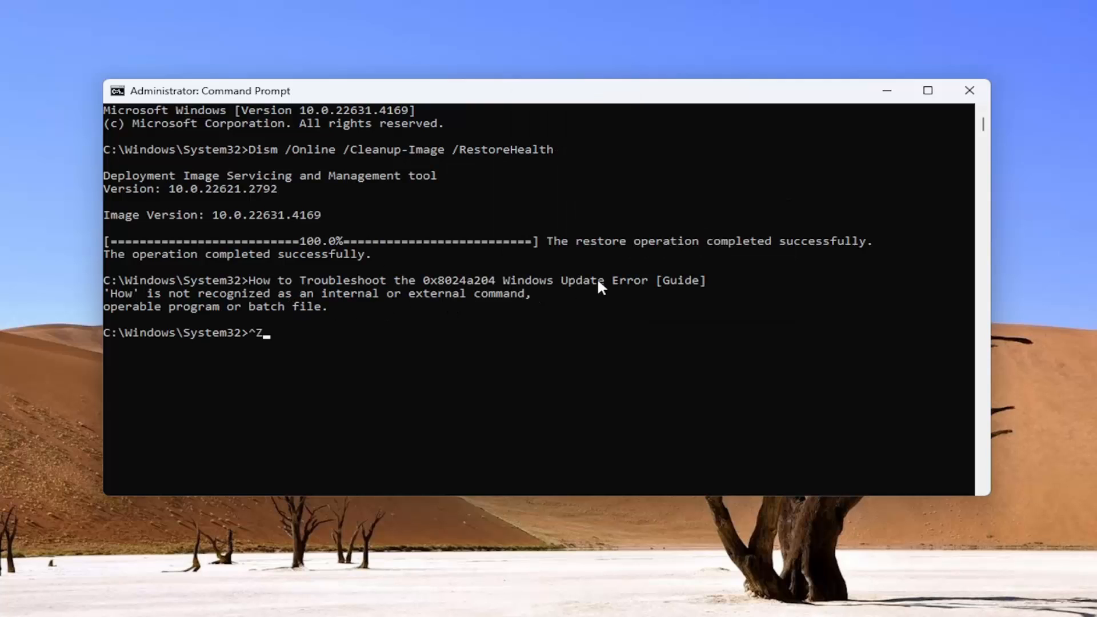
mouse_move(286, 320)
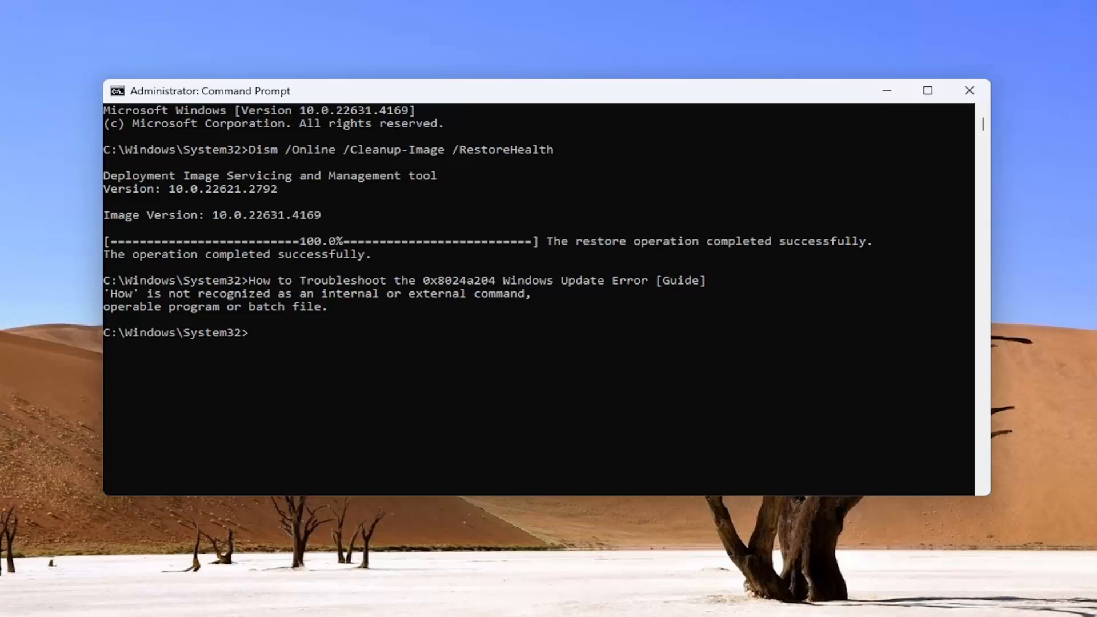
Run sfc /scannow to check system file integrity.
right_click(210, 90)
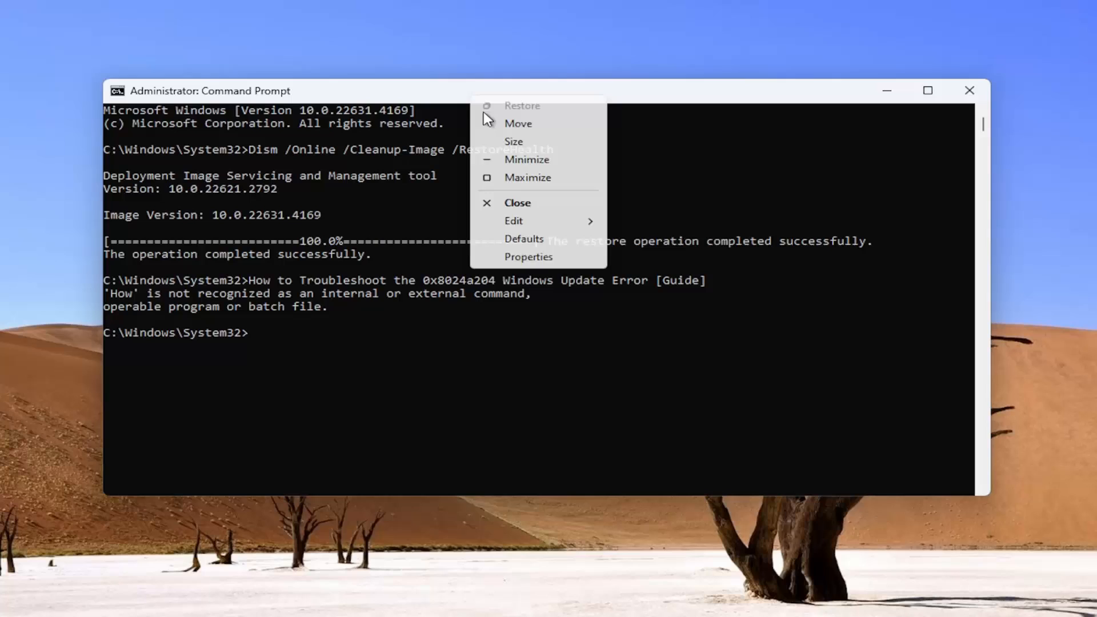
text(sfc /scannow)
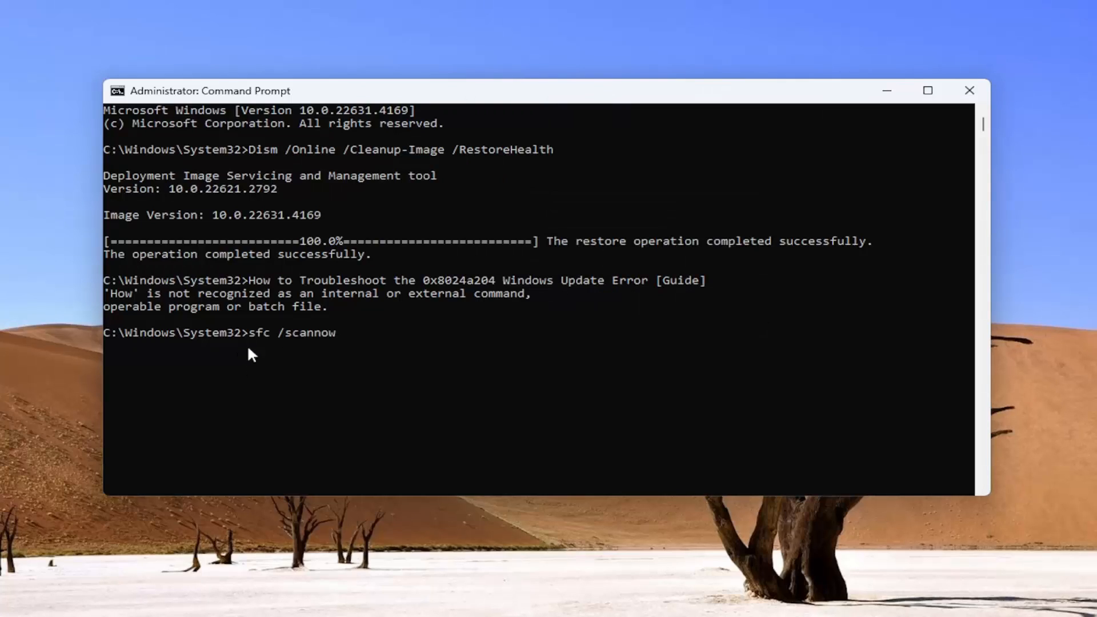
key(Return)
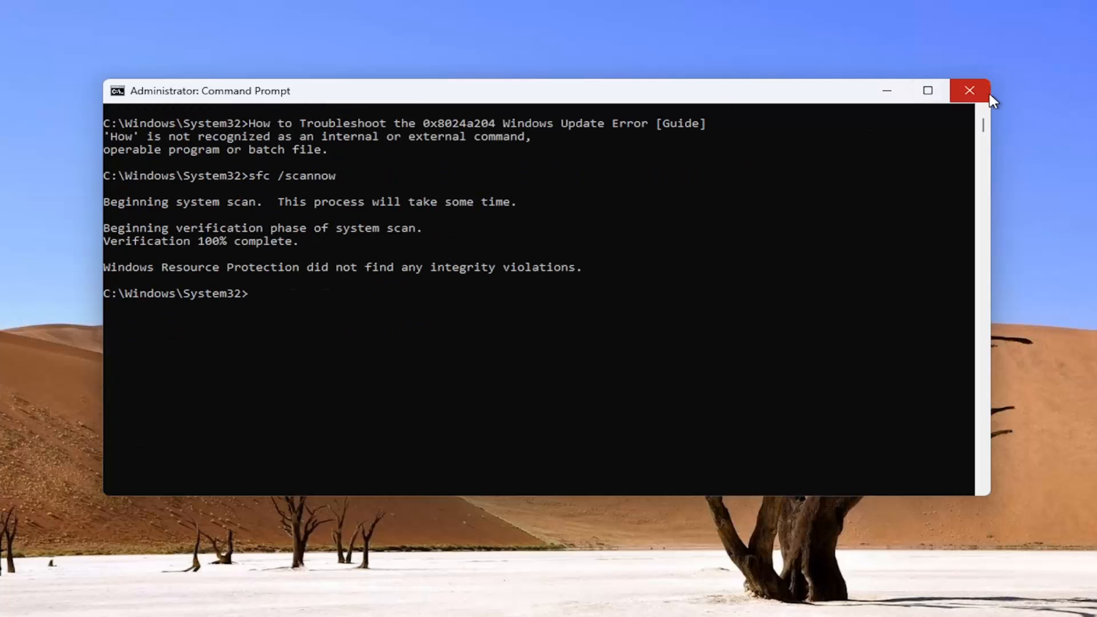
Close Command Prompt and restart the PC from the Start button's shortcuts menu.
click(970, 92)
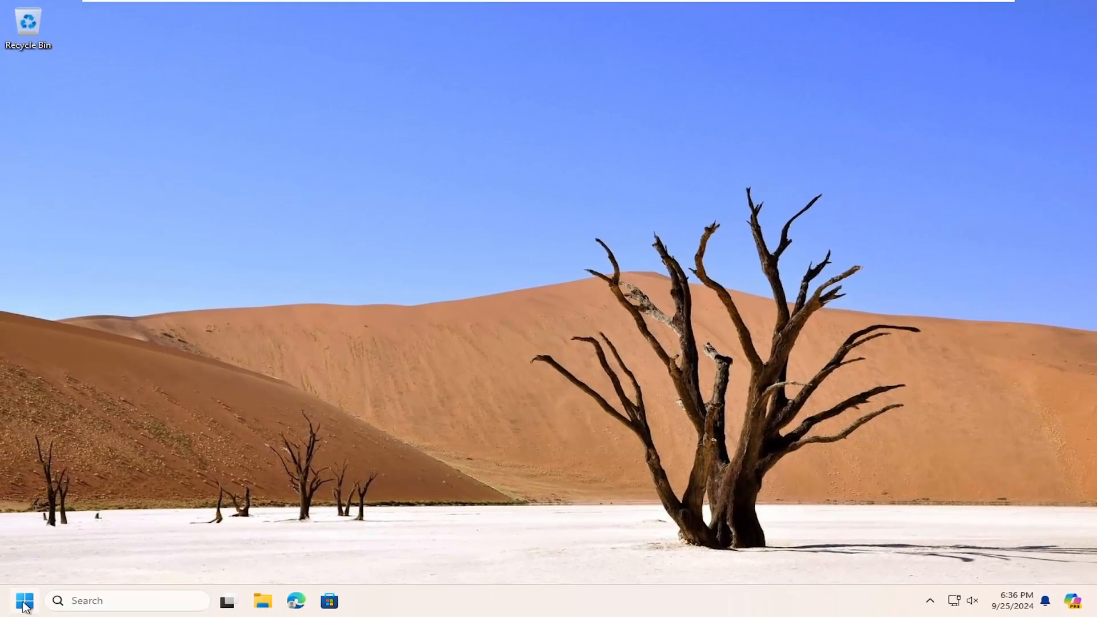
right_click(24, 600)
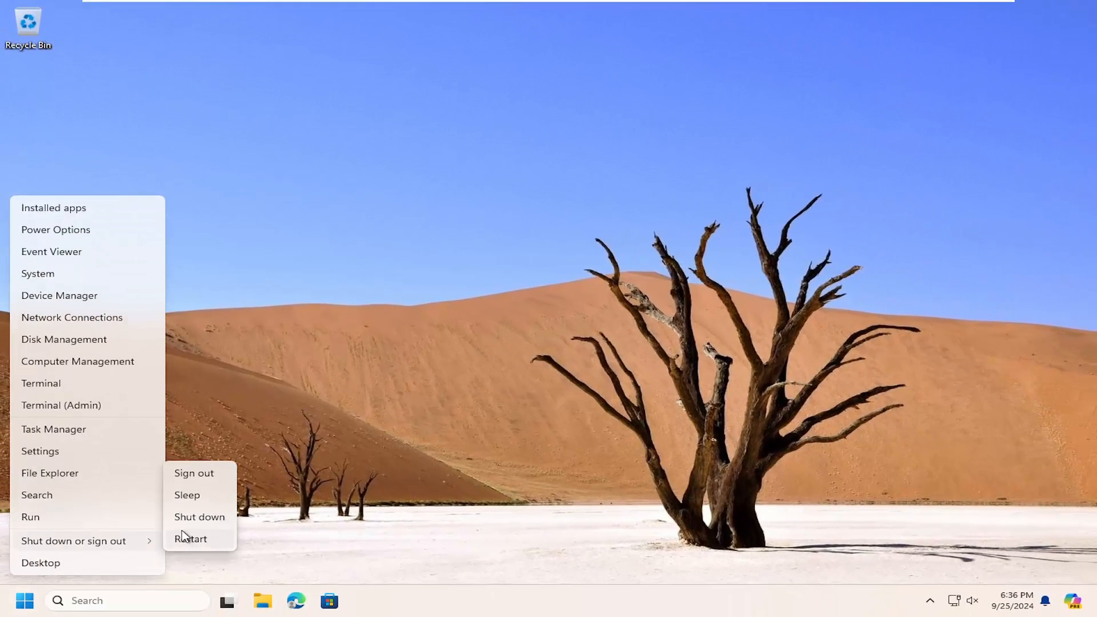
click(194, 473)
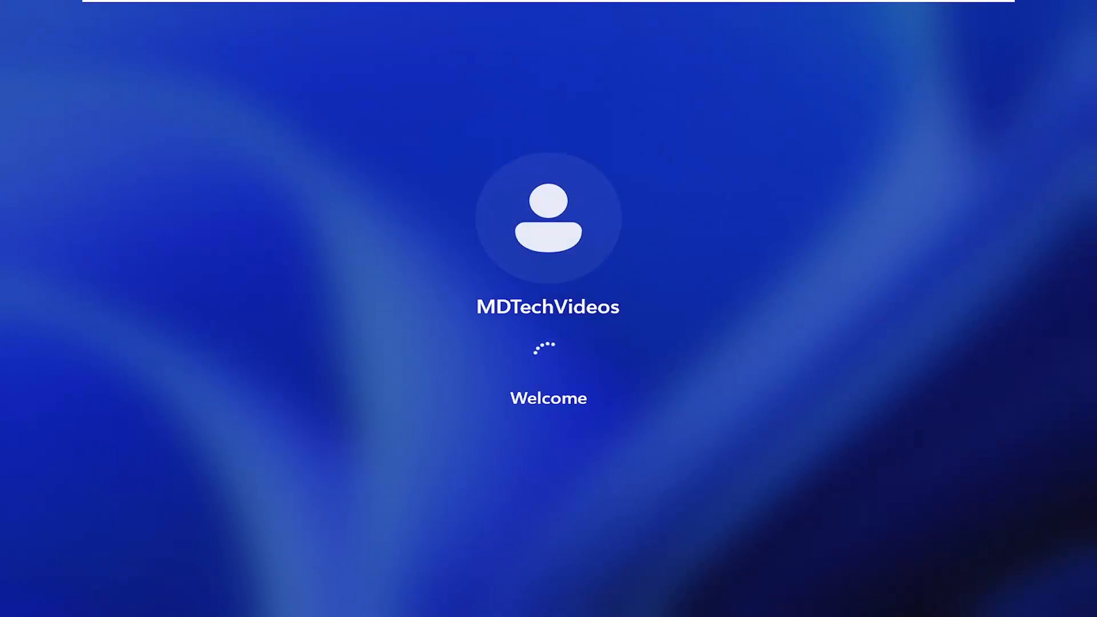